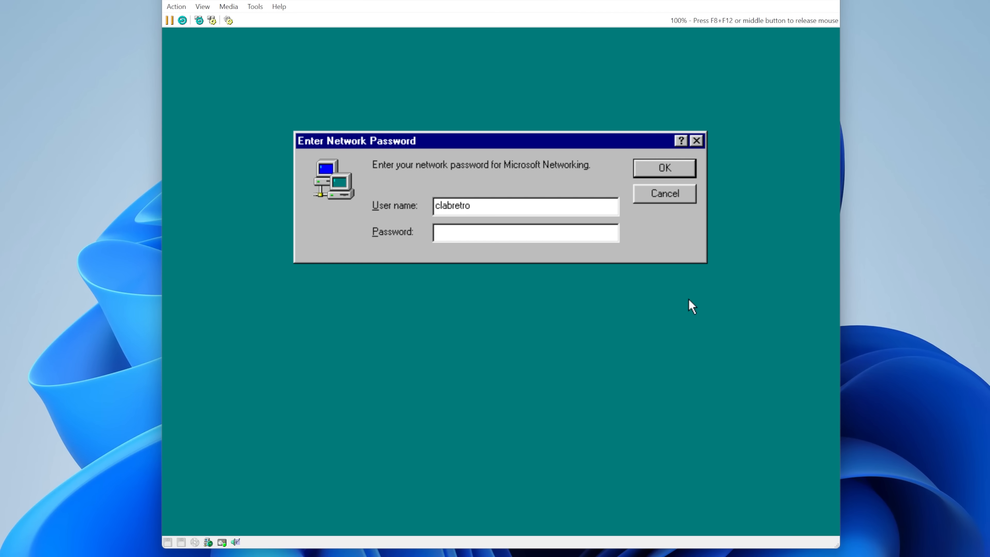
Confirm the Microsoft Networking password dialog so Server Based Setup starts copying from the CD-ROM
click(663, 167)
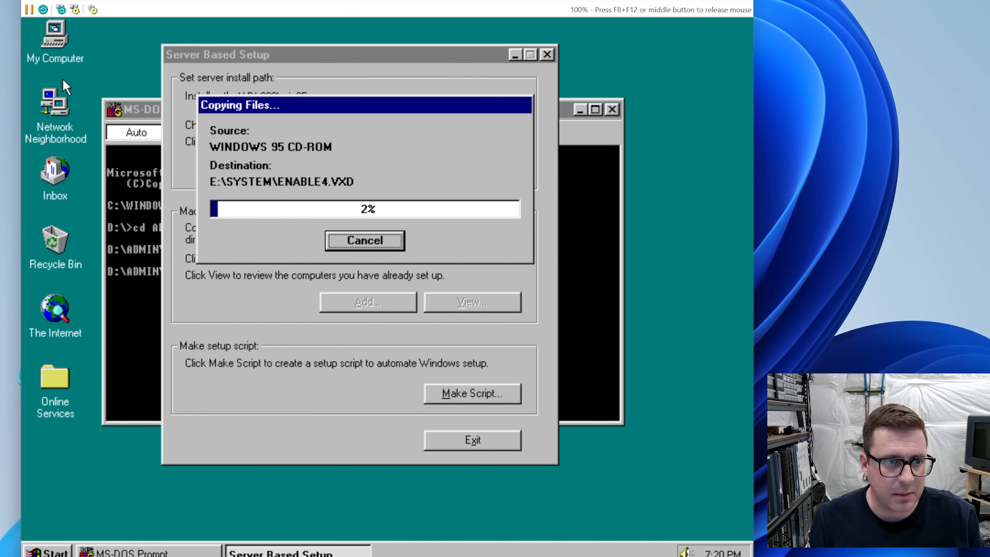
Browse Network Neighborhood to the server and continue the Setup Wizard with the network-server install choice
double_click(54, 105)
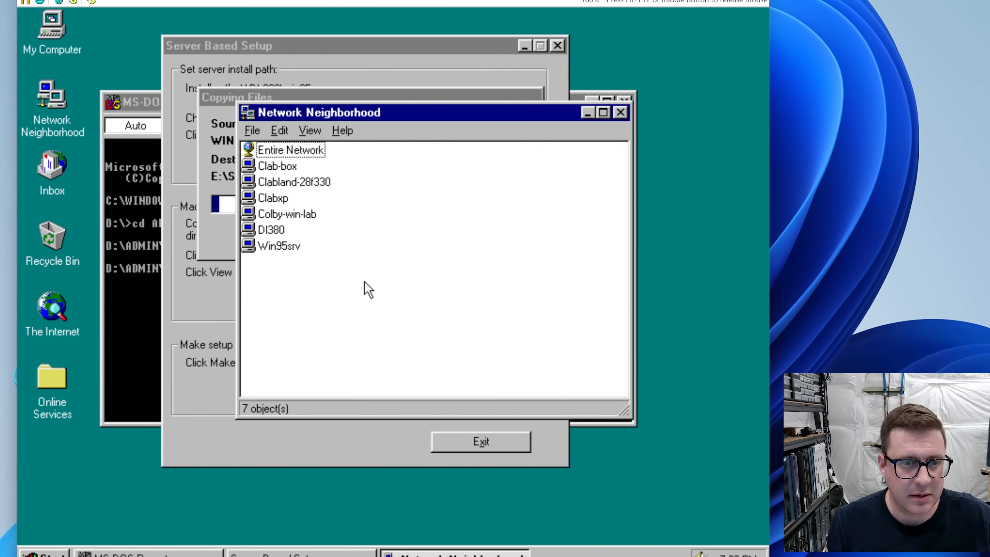
double_click(270, 228)
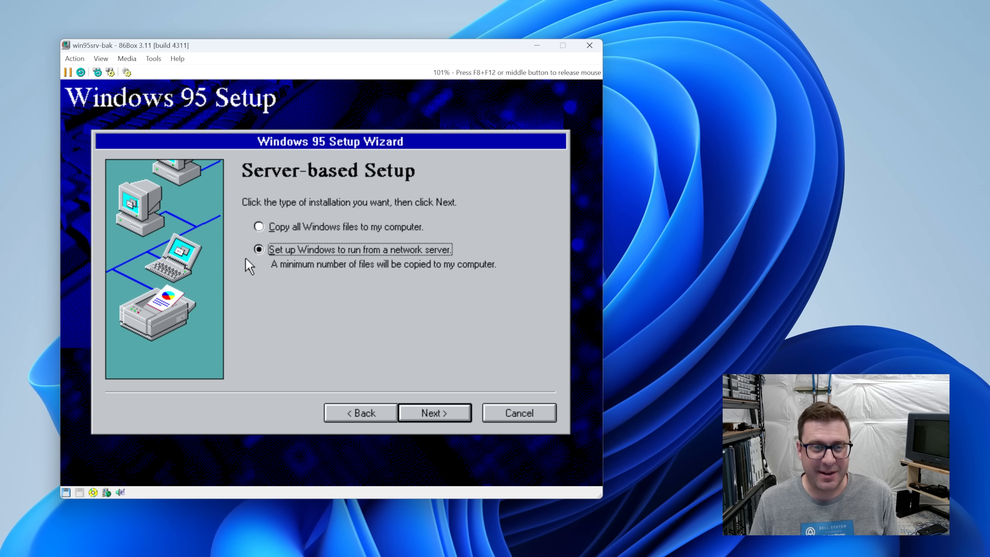
click(434, 412)
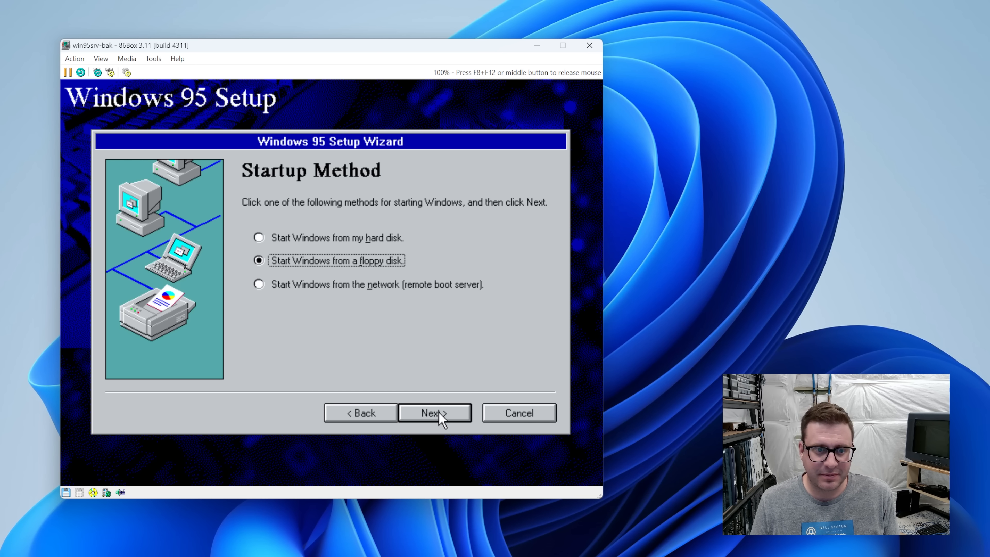